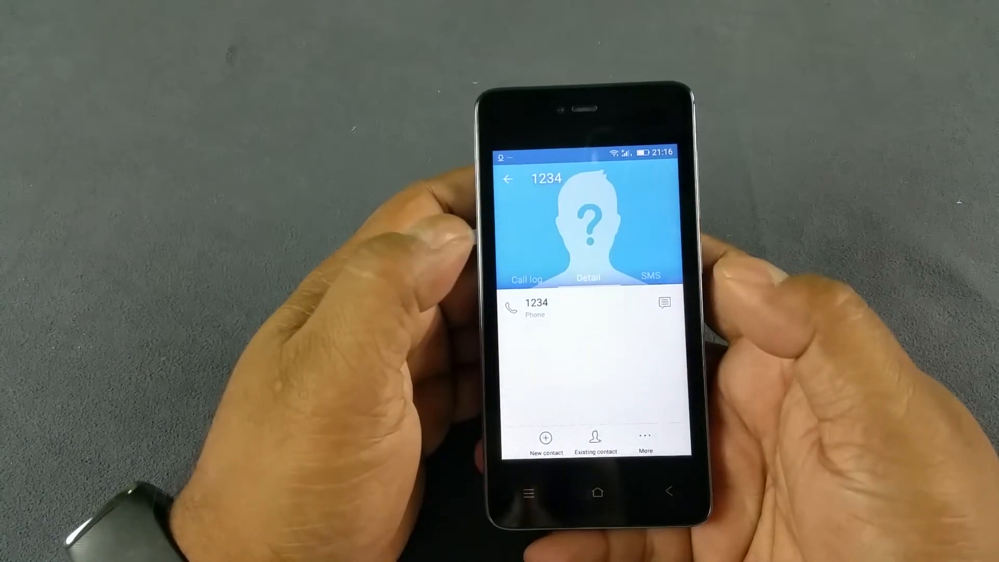
# - Call 1234 from its contact detail screen so the in-call timer starts
pyautogui.click(517, 308)
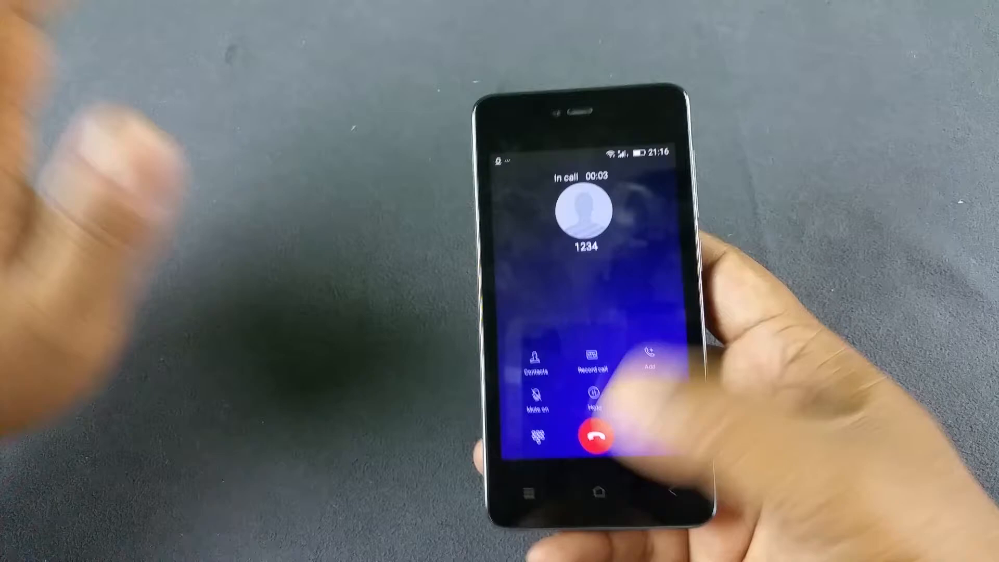
# - Leave the call for the home screen and open Settings, then Display
pyautogui.click(593, 435)
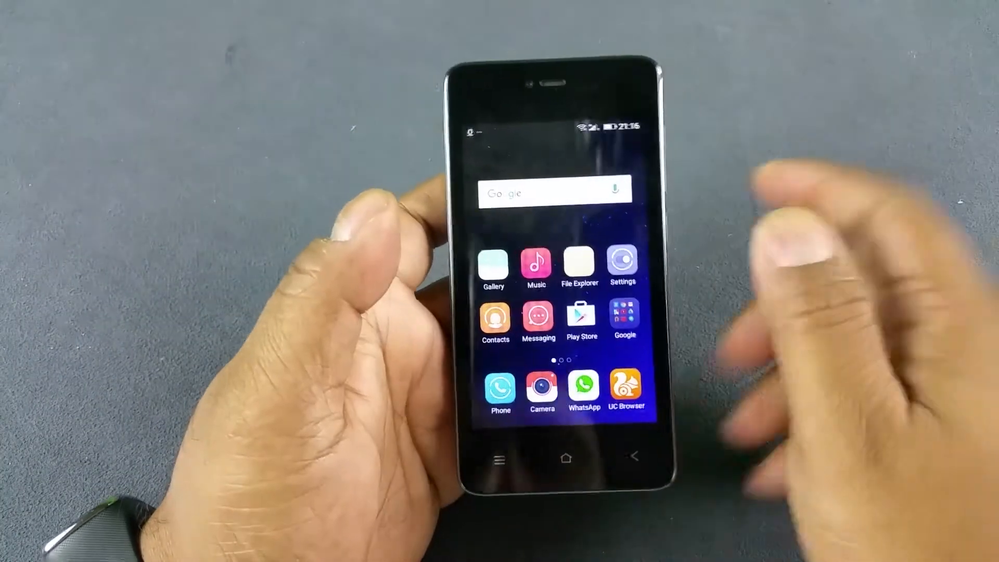
pyautogui.click(624, 262)
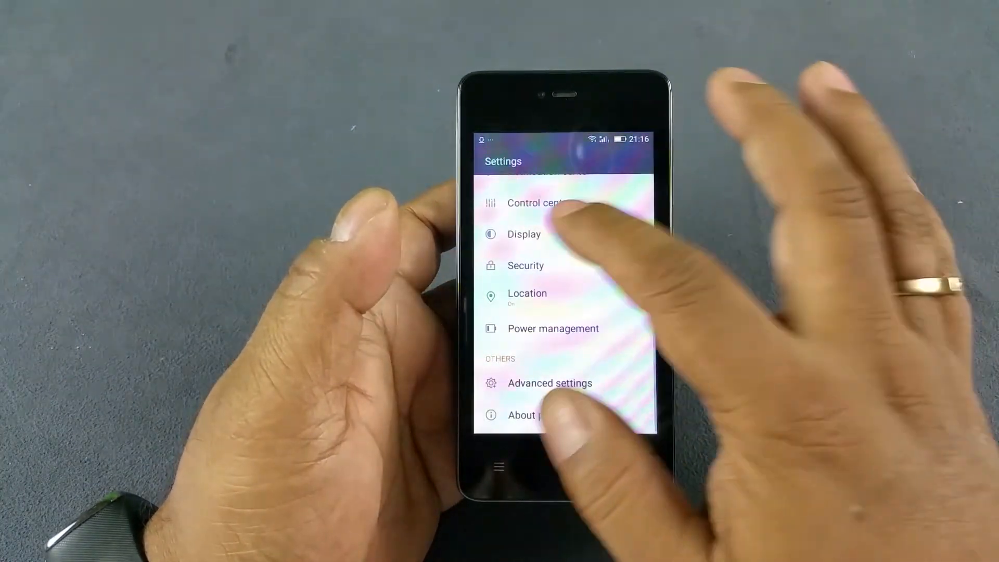
pyautogui.click(523, 234)
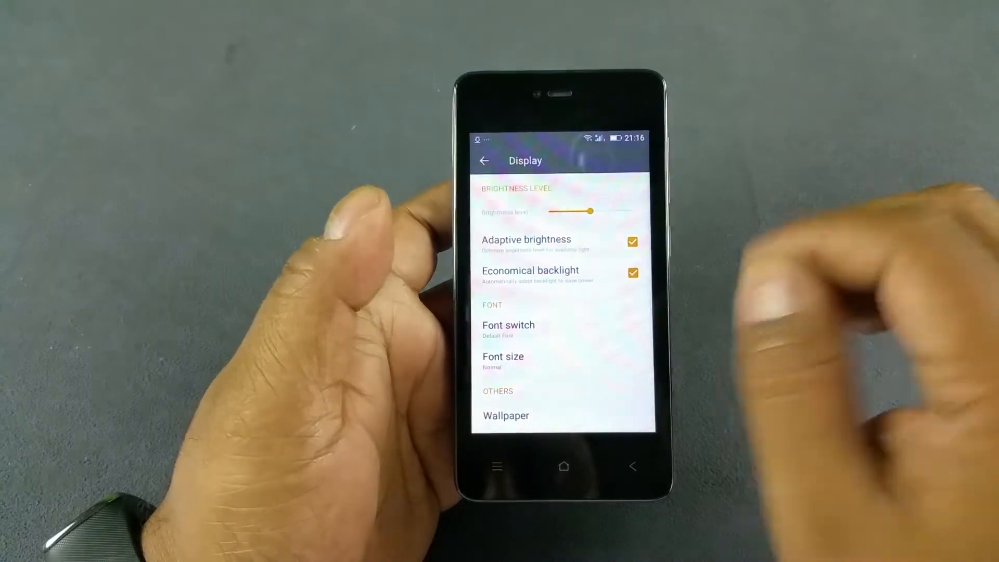
# - Toggle Adaptive brightness off, back on, then off again
pyautogui.click(633, 242)
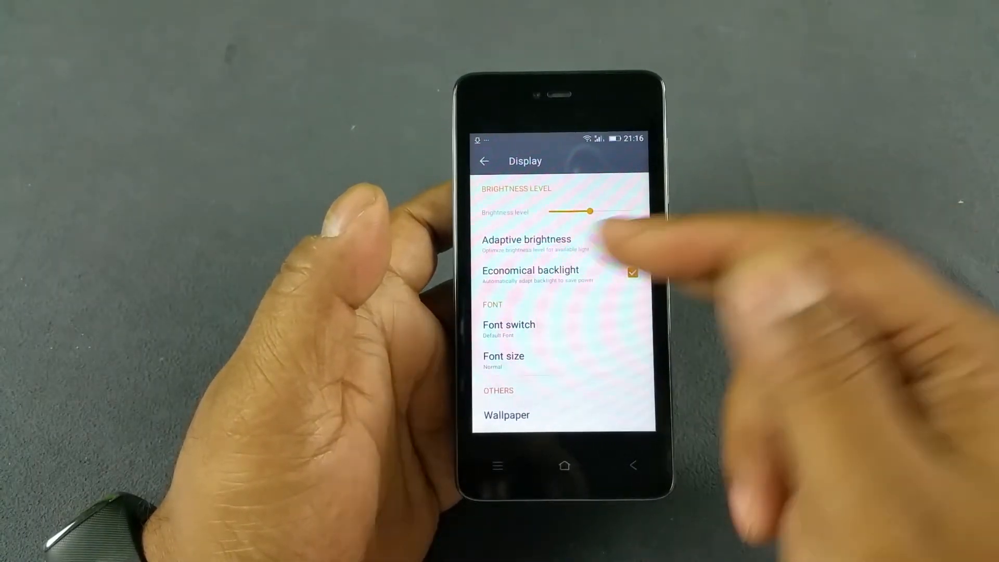
pyautogui.click(631, 242)
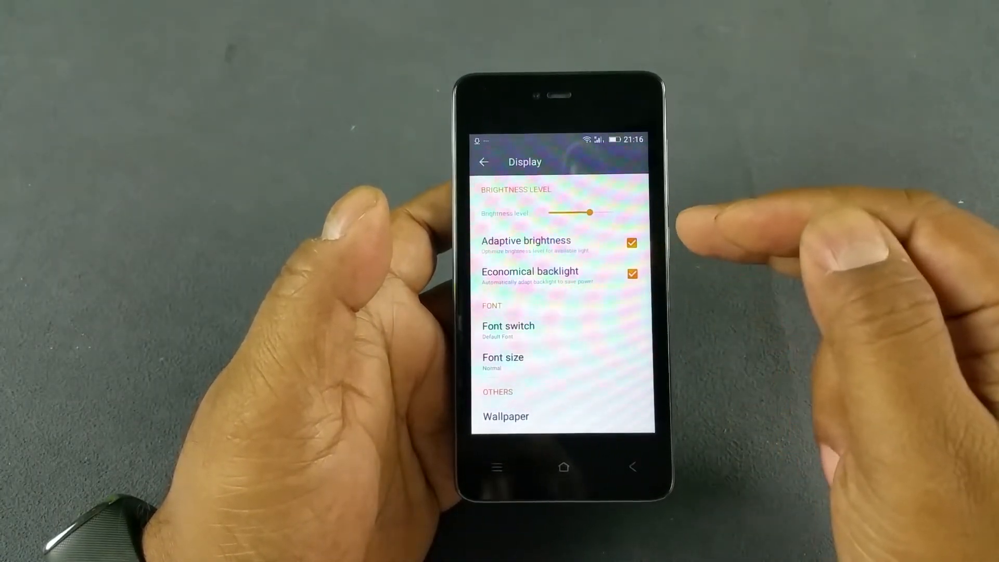
pyautogui.click(632, 243)
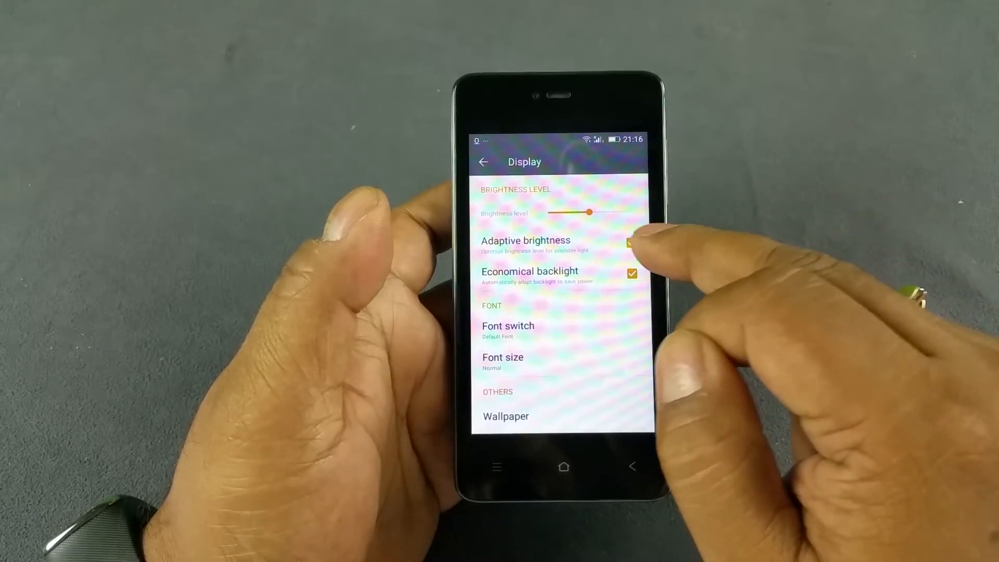
pyautogui.click(631, 242)
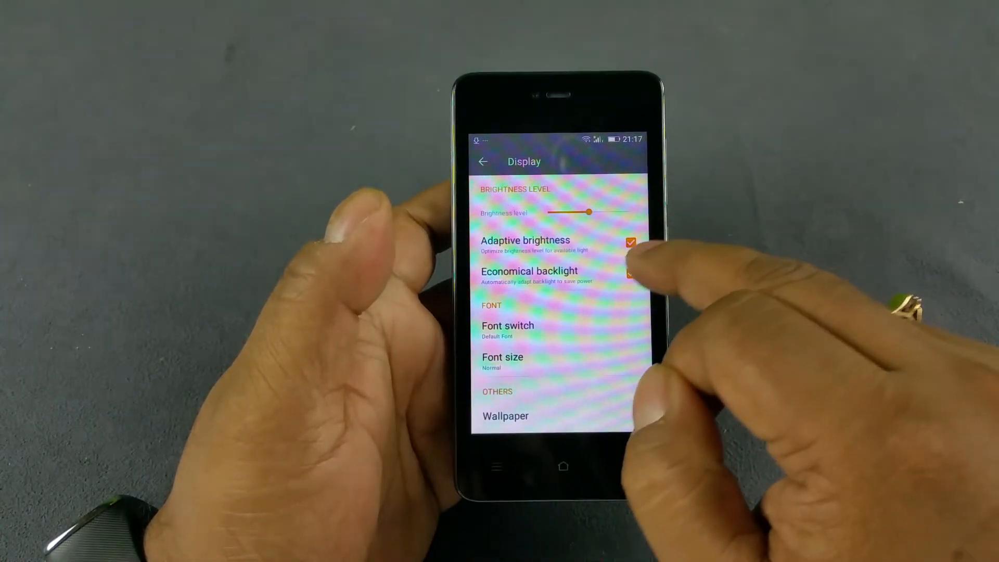
pyautogui.click(631, 275)
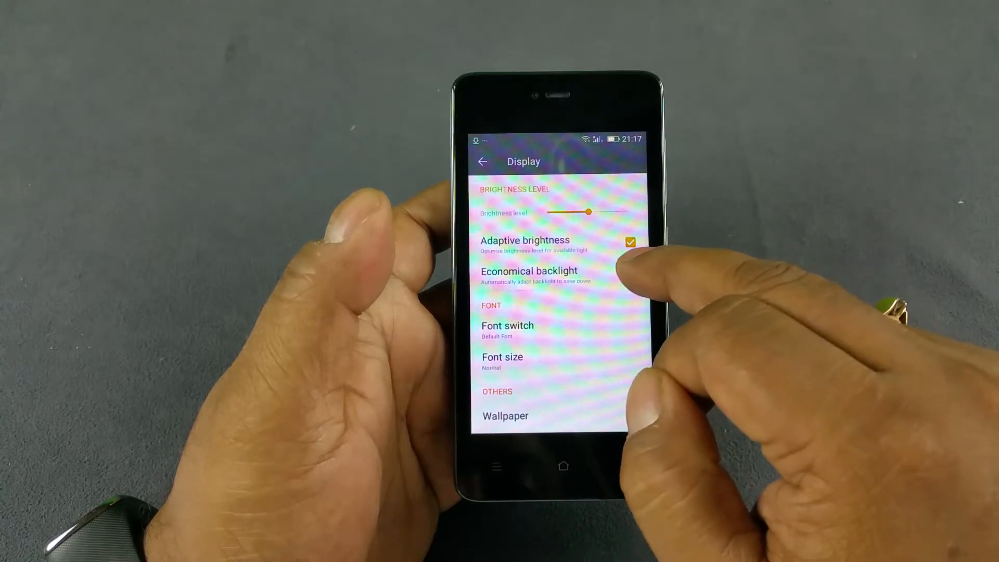
pyautogui.click(629, 273)
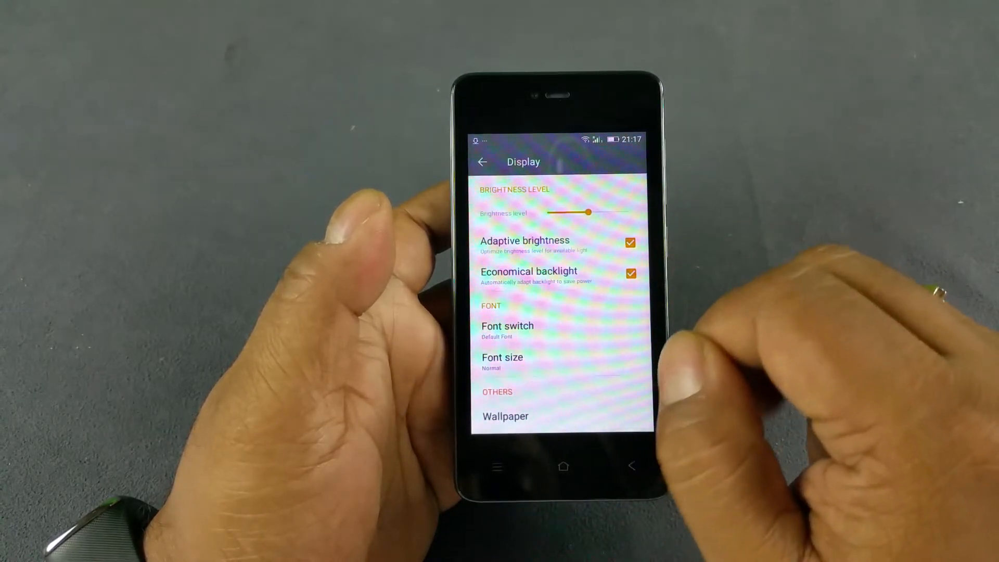
pyautogui.click(629, 273)
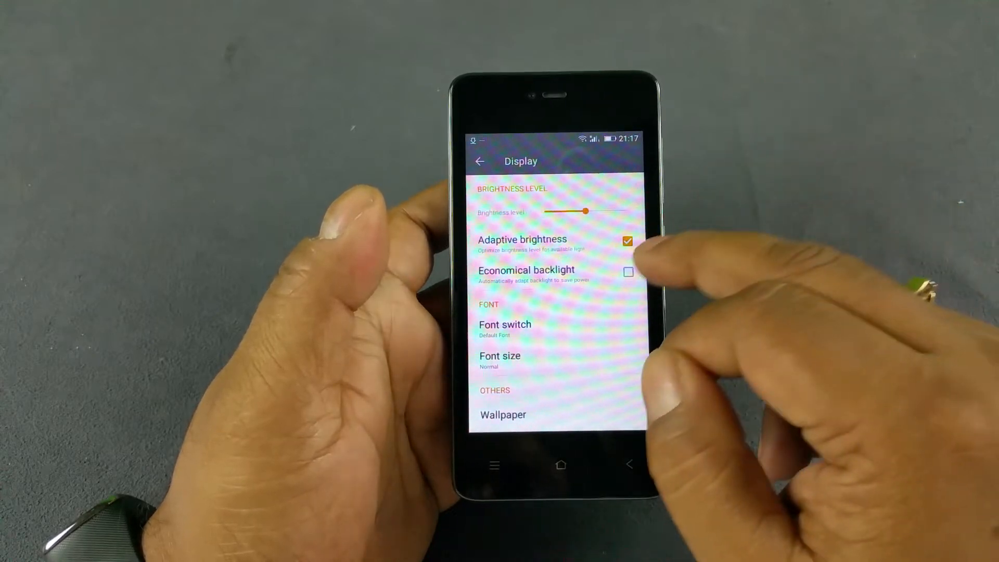
pyautogui.click(628, 273)
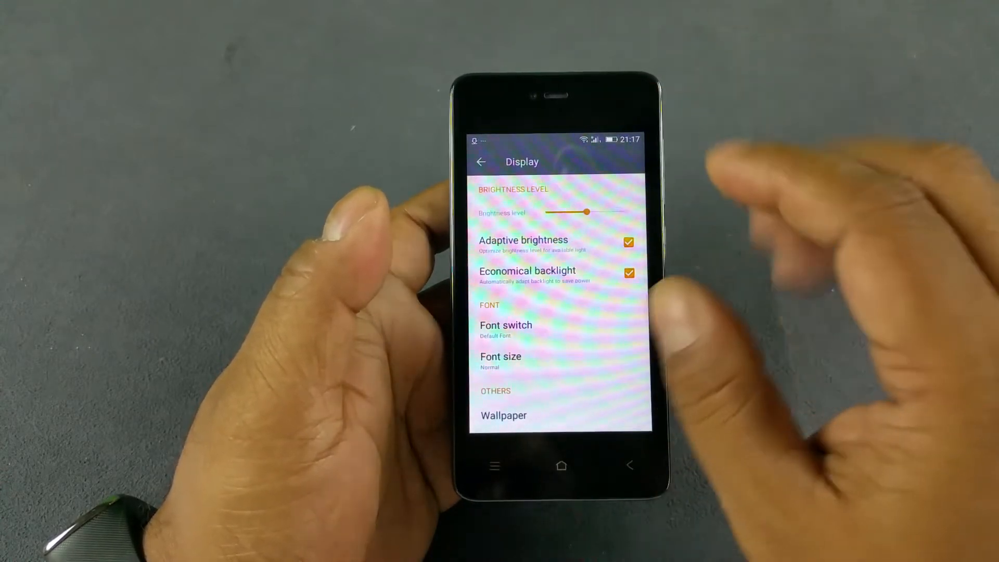